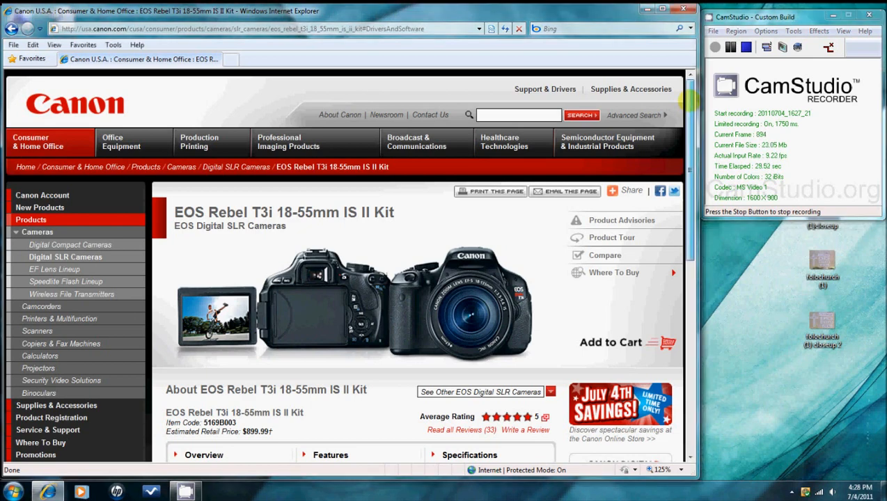
# Expand the EOS Rebel T3i firmware list and open the firmware 1.0.1 download's license page.
pyautogui.scroll(-3)
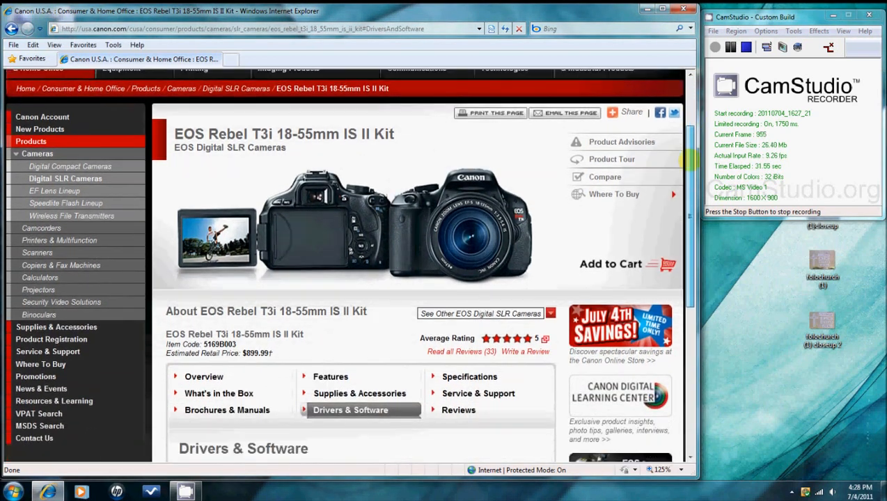
pyautogui.scroll(-3)
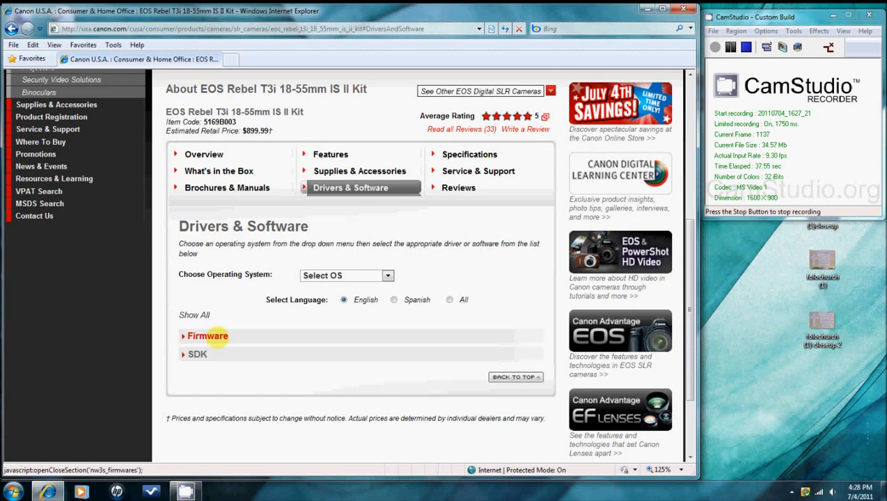
pyautogui.click(207, 337)
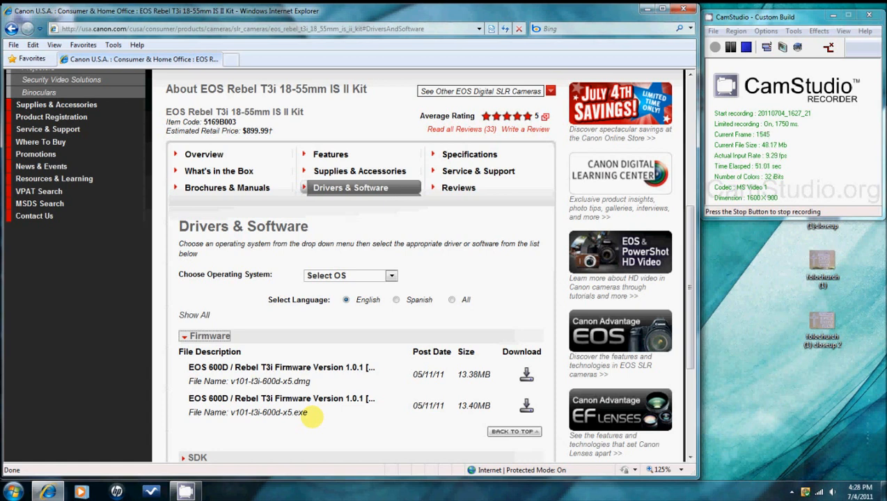
pyautogui.moveTo(618, 207)
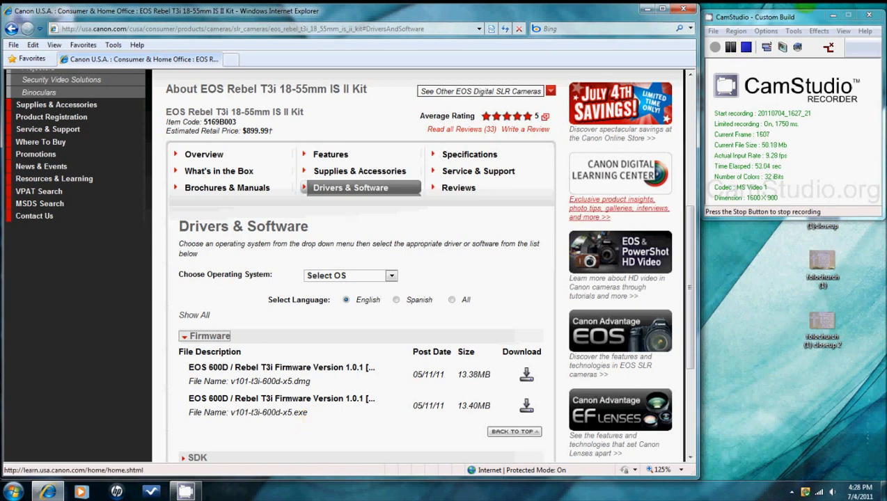
pyautogui.click(730, 46)
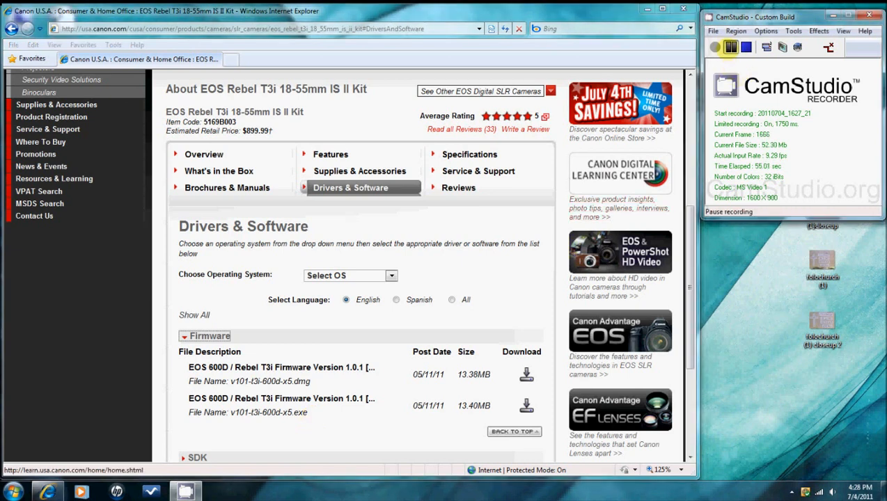
pyautogui.click(526, 374)
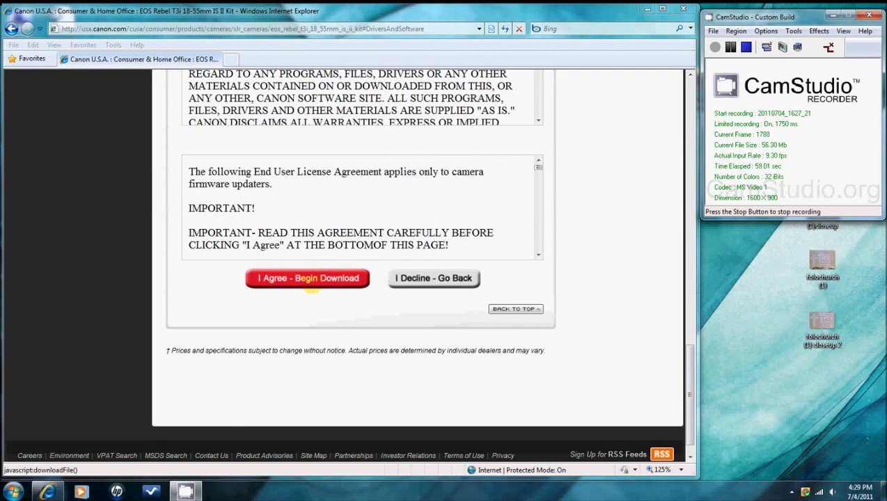
# Agree to Canon's license and begin downloading v101-t3i-600d-x5.exe.
pyautogui.click(307, 277)
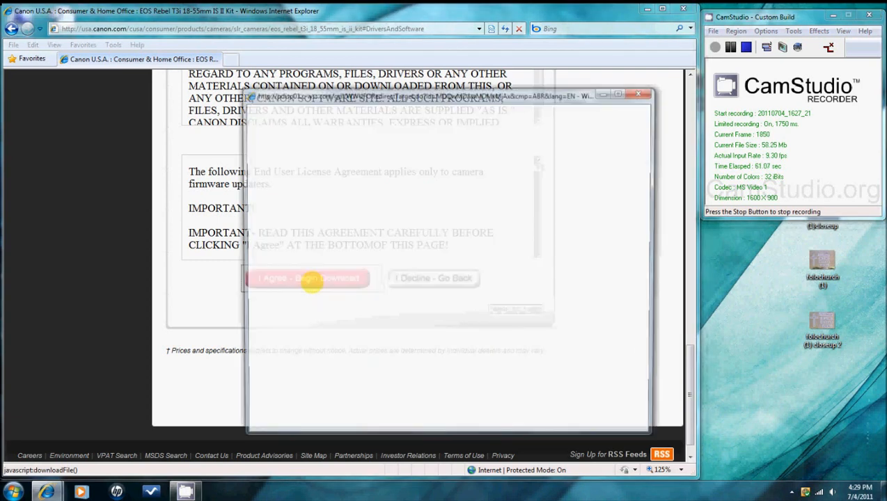
pyautogui.click(309, 278)
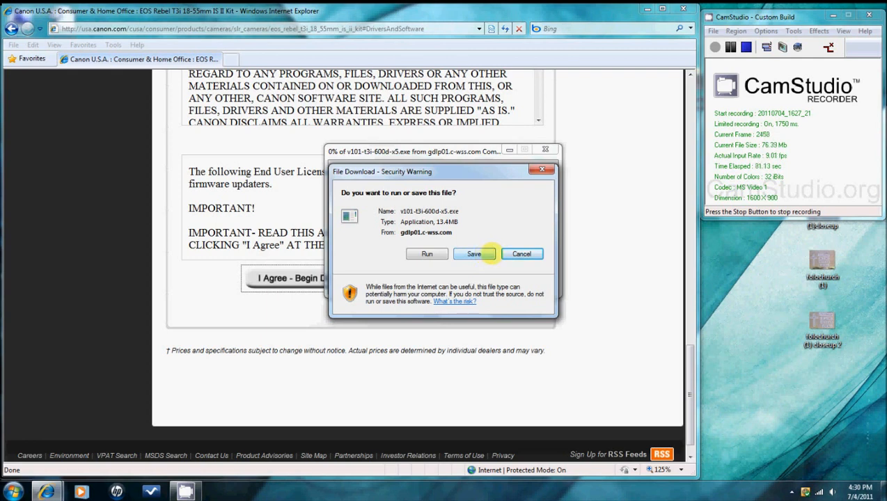
pyautogui.moveTo(542, 170)
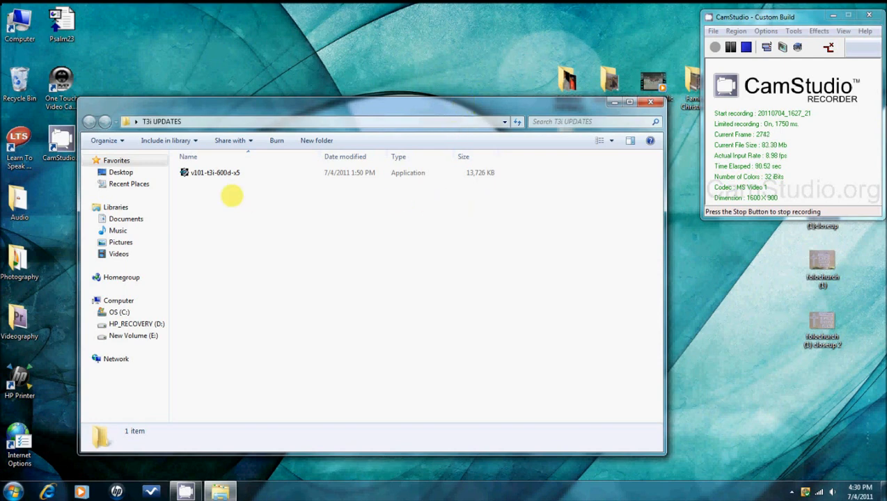
# Run v101-t3i-600d-x5.exe, allow it past the security warning, and extract it into T3i UPDATES.
pyautogui.click(215, 172)
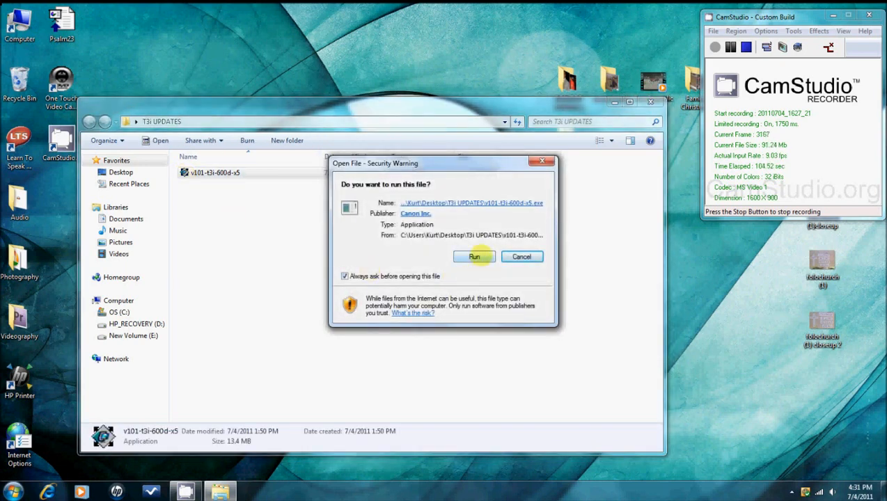
pyautogui.click(474, 256)
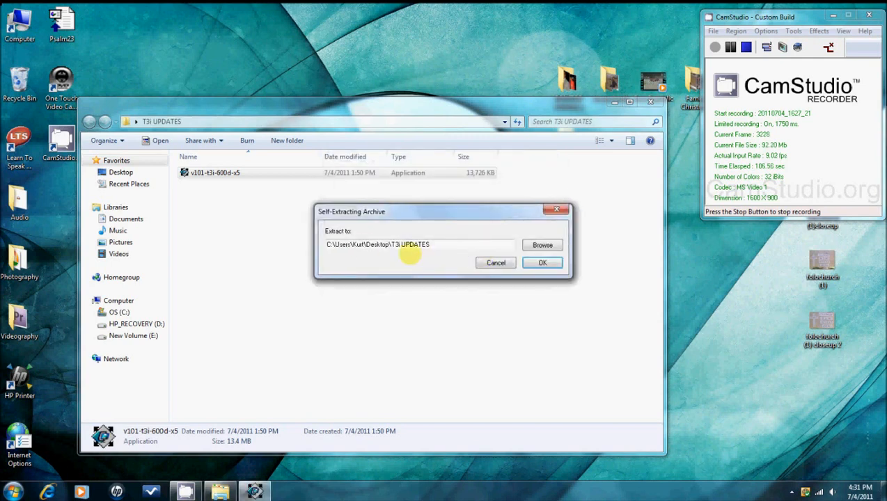
pyautogui.moveTo(338, 231)
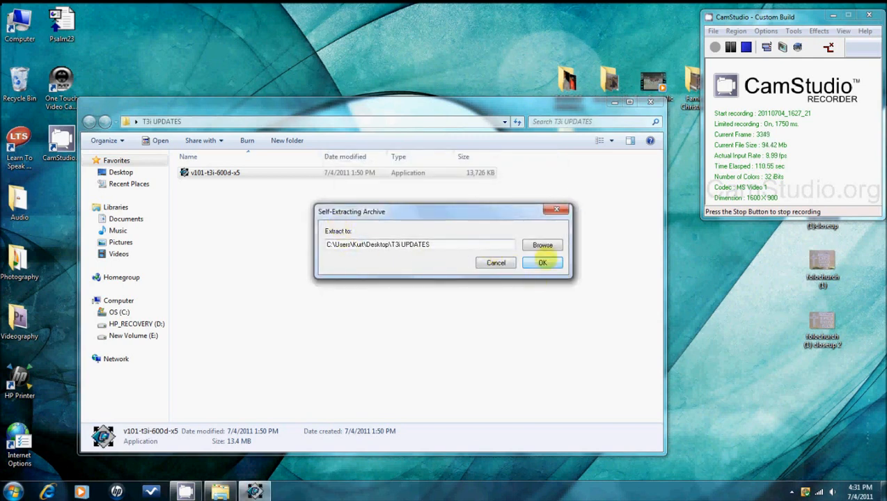
pyautogui.click(542, 262)
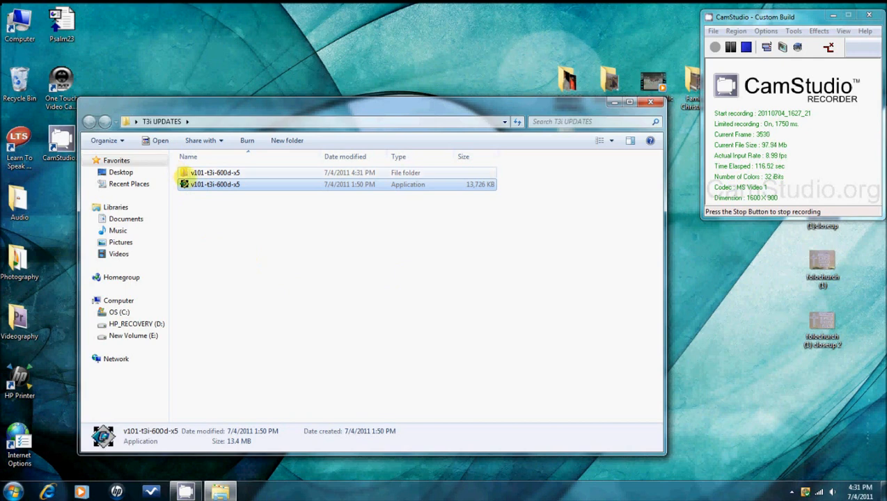
pyautogui.moveTo(214, 184)
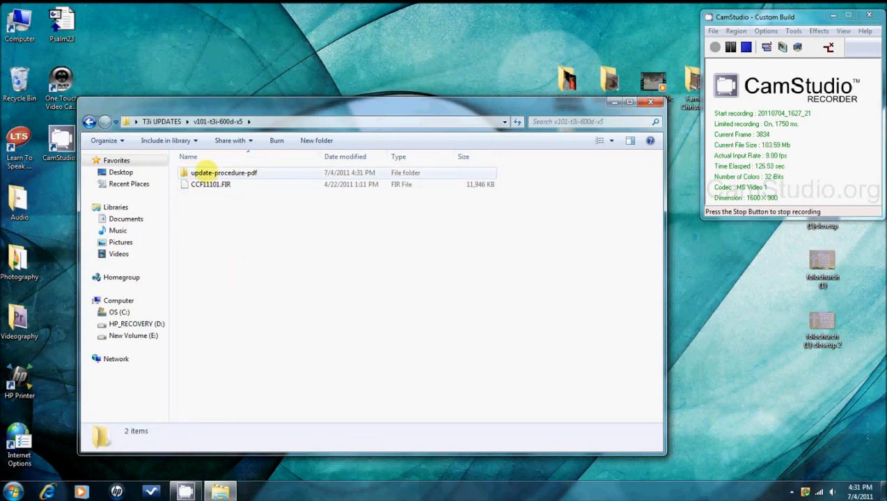
pyautogui.moveTo(222, 172)
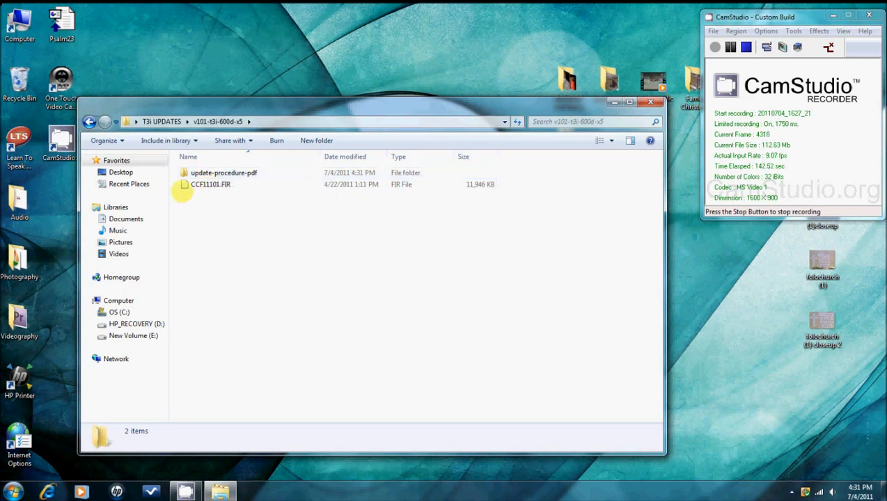
pyautogui.moveTo(211, 183)
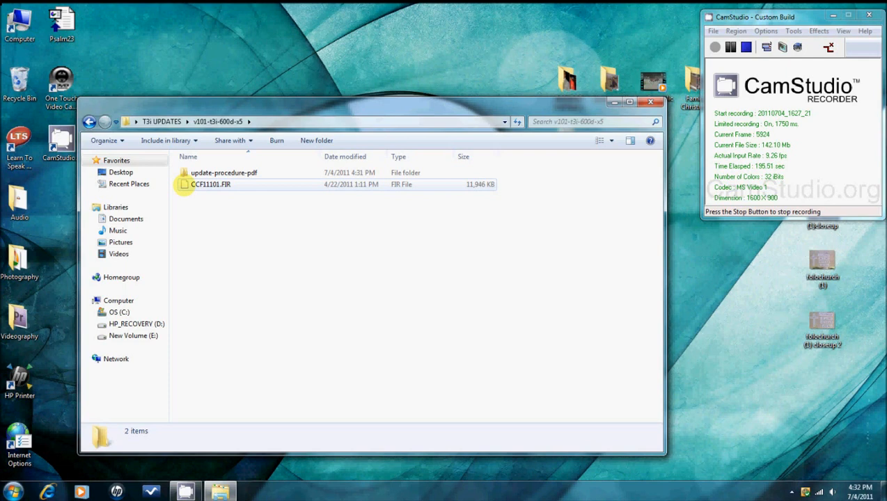
# Open the update-procedure-pdf folder holding the Firmware Update Procedures PDF.
pyautogui.click(211, 184)
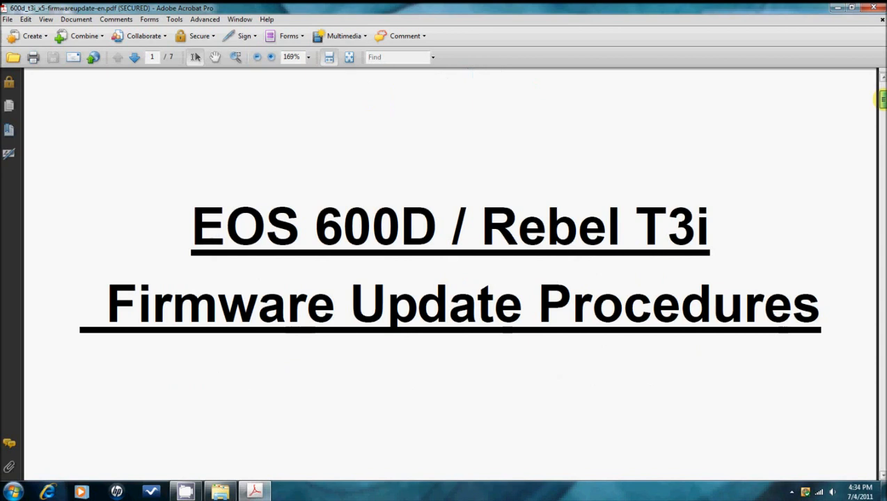
# Scroll the PDF past pages 2–3 to section (4-1) on page 4.
pyautogui.scroll(3)
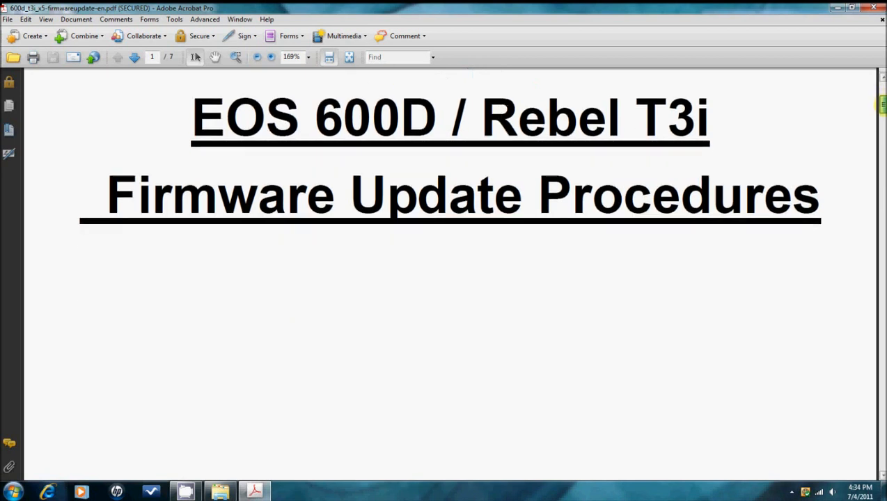
pyautogui.scroll(-3)
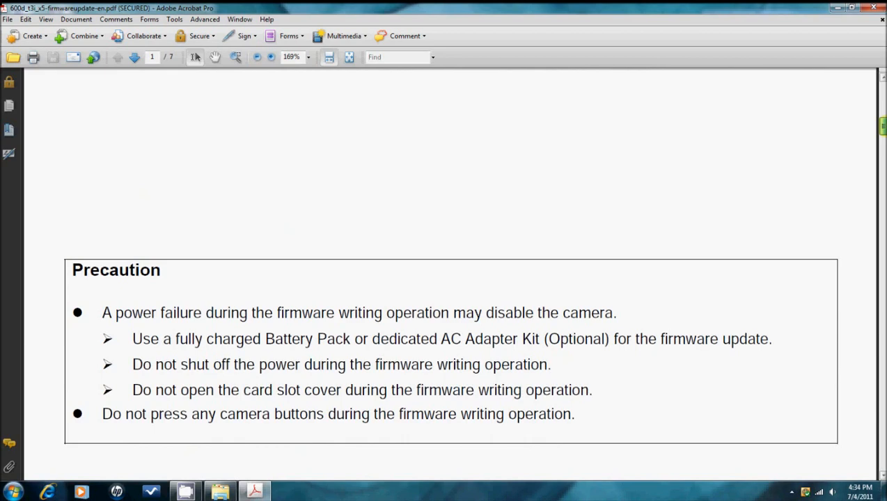
pyautogui.scroll(-3)
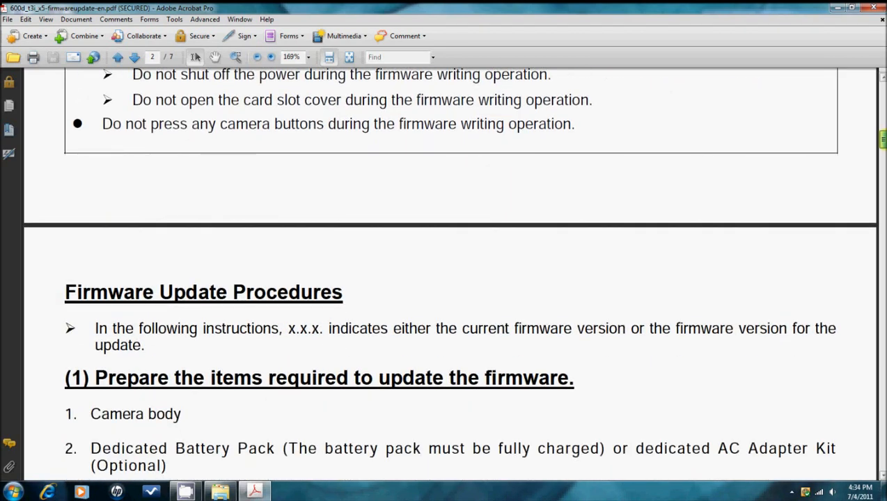
pyautogui.scroll(-3)
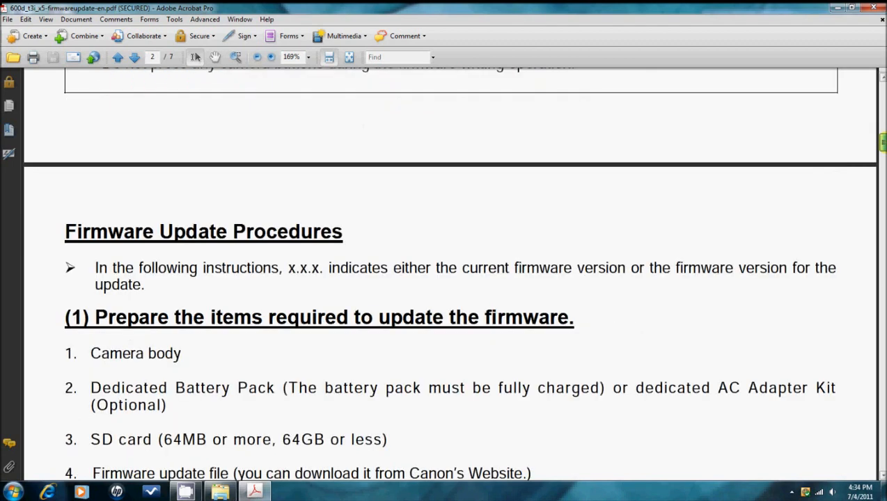
pyautogui.scroll(-3)
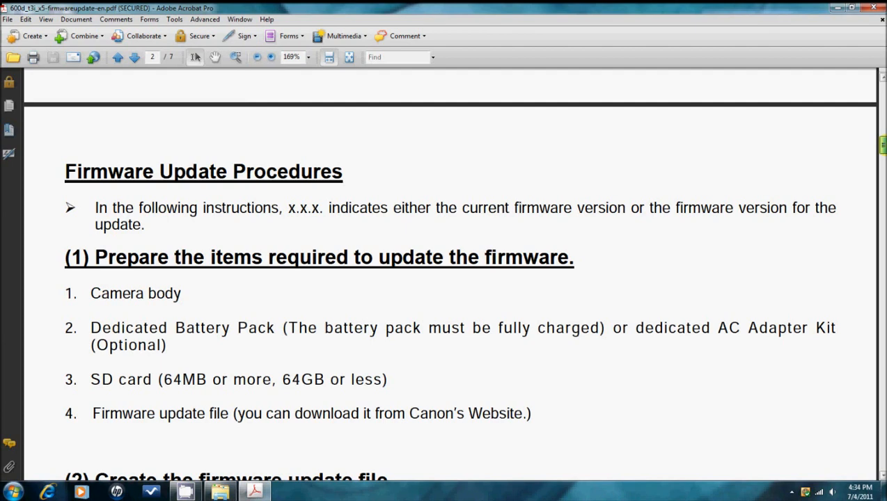
pyautogui.scroll(-3)
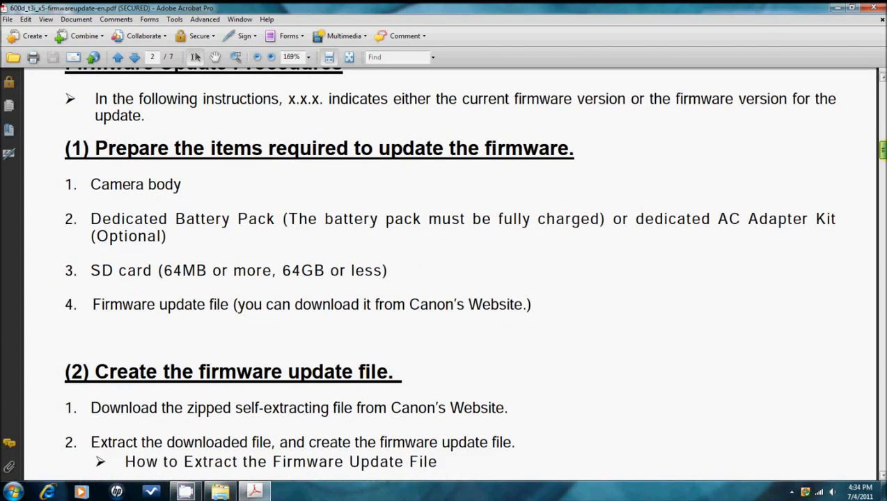
pyautogui.scroll(-3)
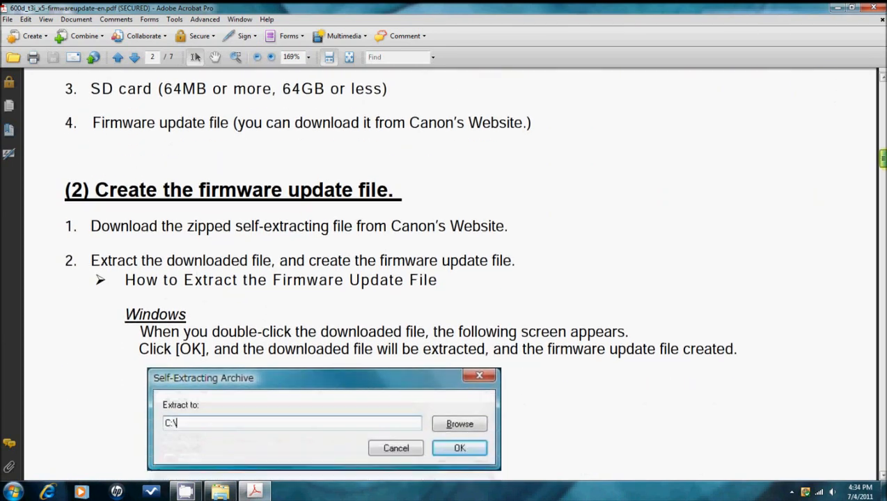
pyautogui.scroll(-3)
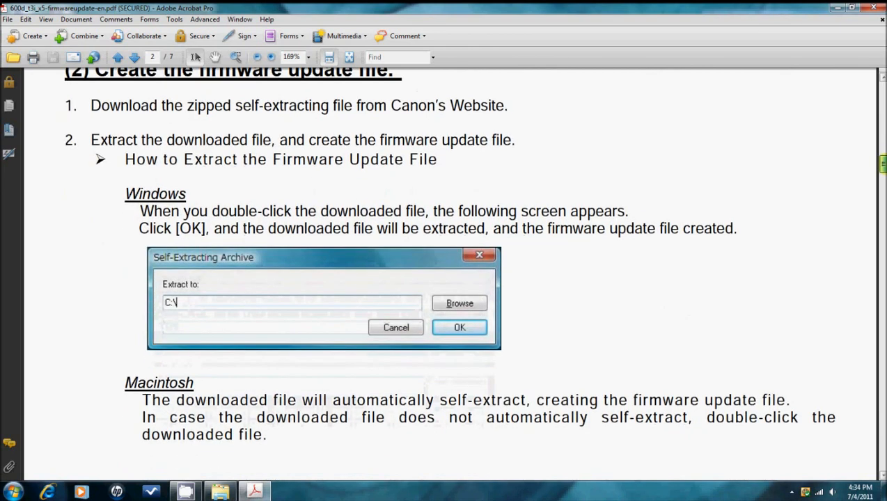
pyautogui.scroll(-3)
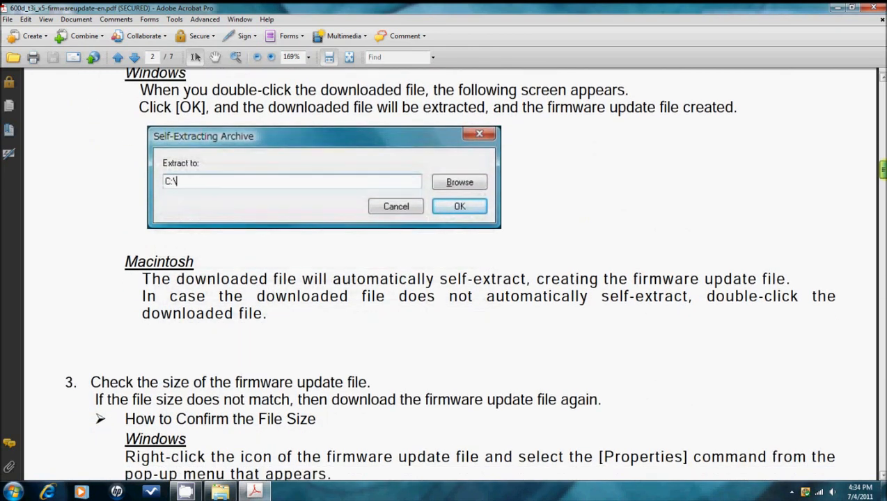
pyautogui.scroll(-3)
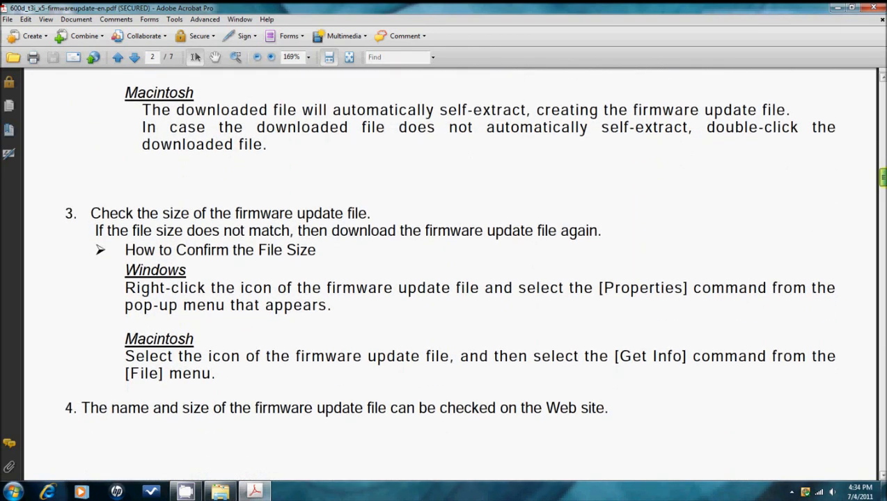
pyautogui.scroll(-3)
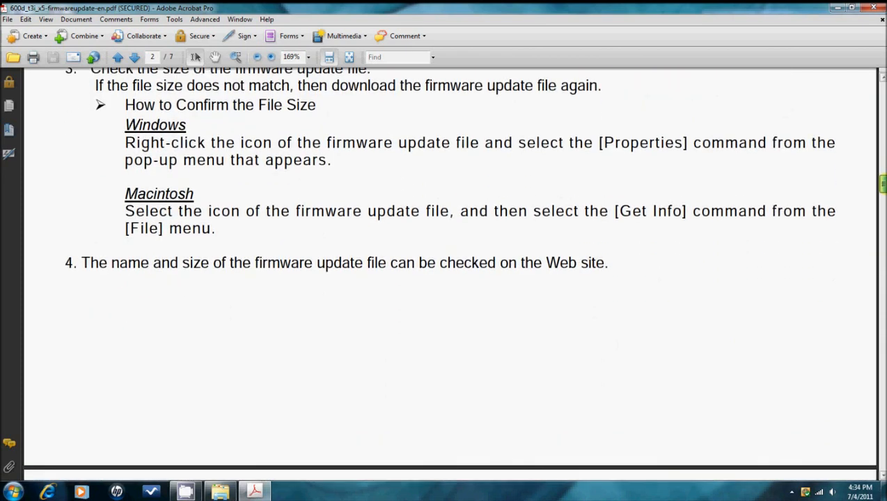
pyautogui.scroll(-3)
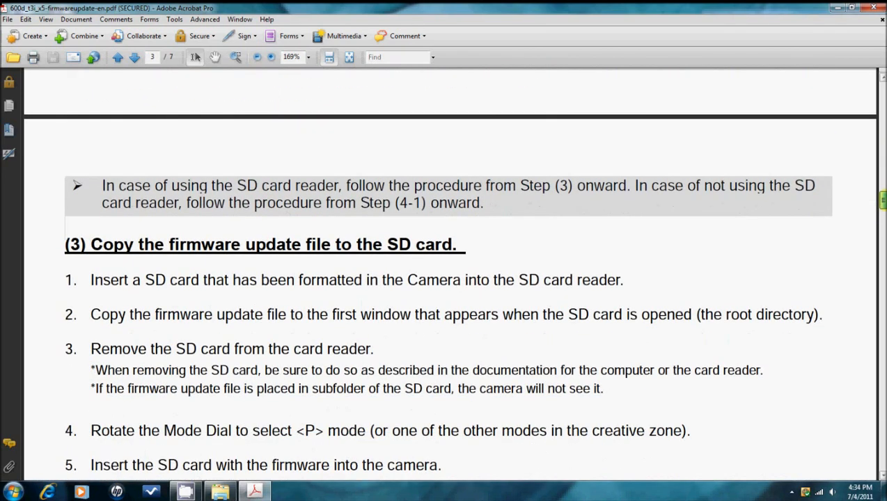
pyautogui.scroll(-3)
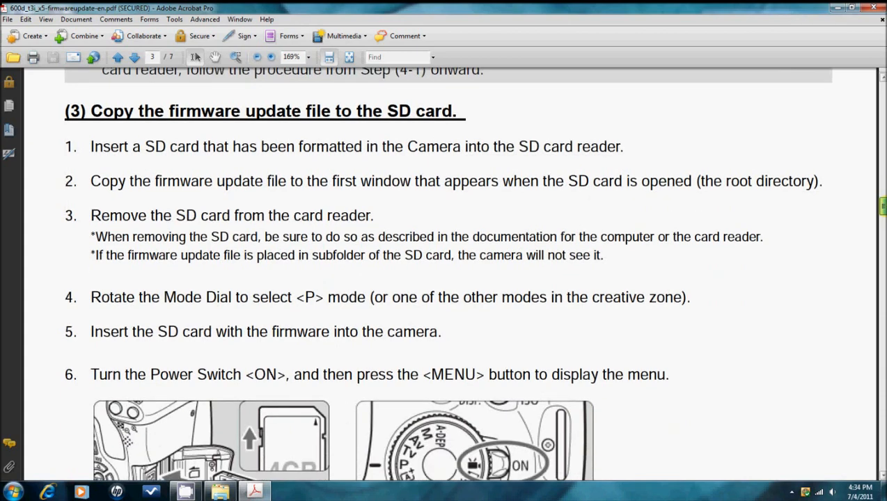
pyautogui.scroll(-3)
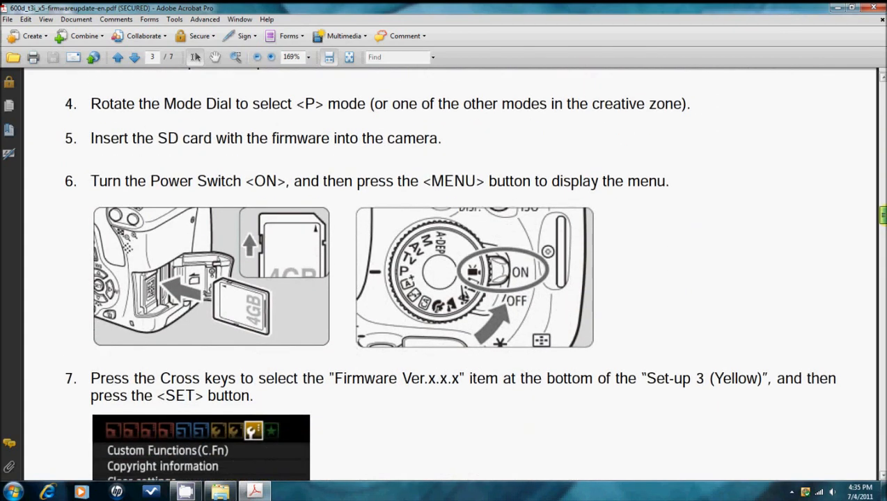
pyautogui.scroll(-3)
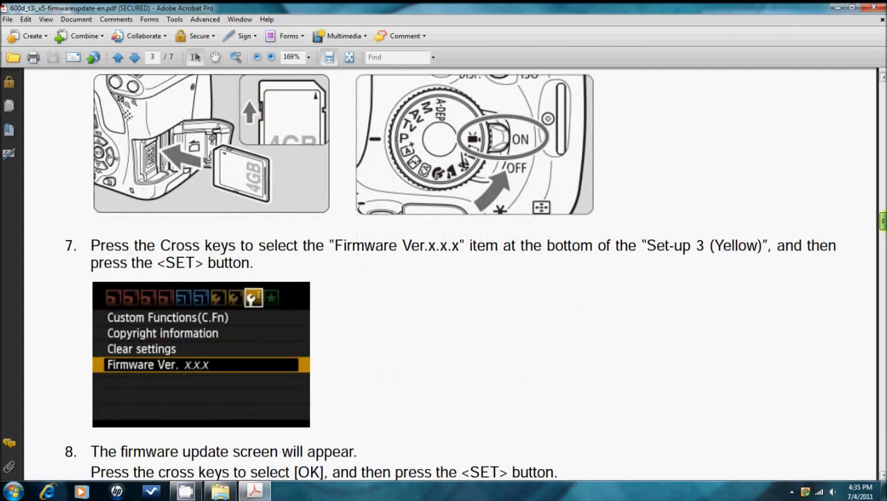
pyautogui.scroll(-3)
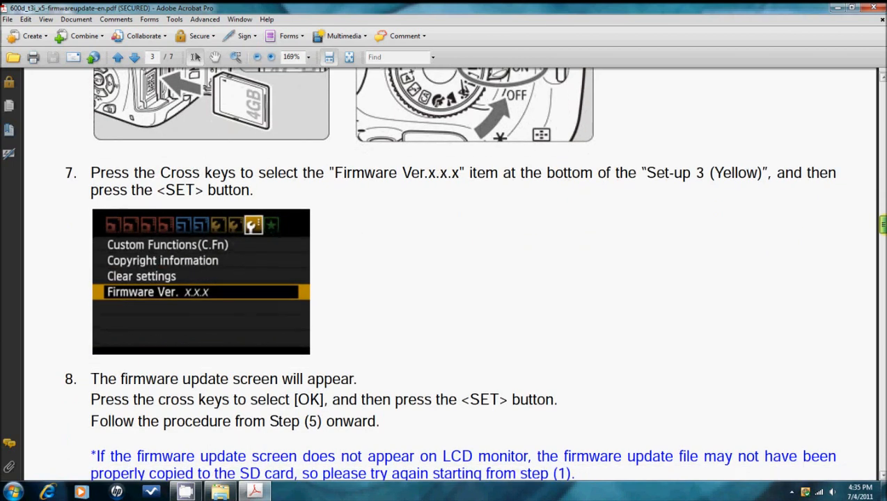
pyautogui.scroll(-3)
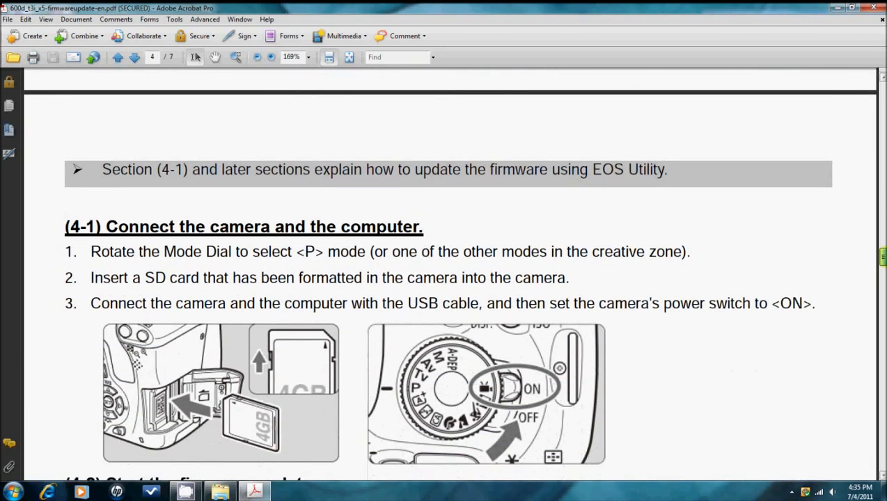
# Scroll through pages 4–5 to section (5), Update the firmware, on page 6.
pyautogui.scroll(-3)
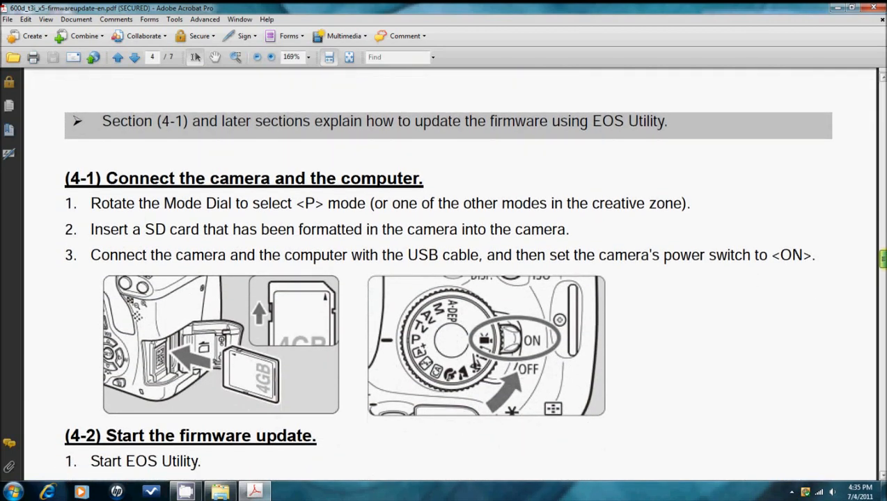
pyautogui.scroll(-3)
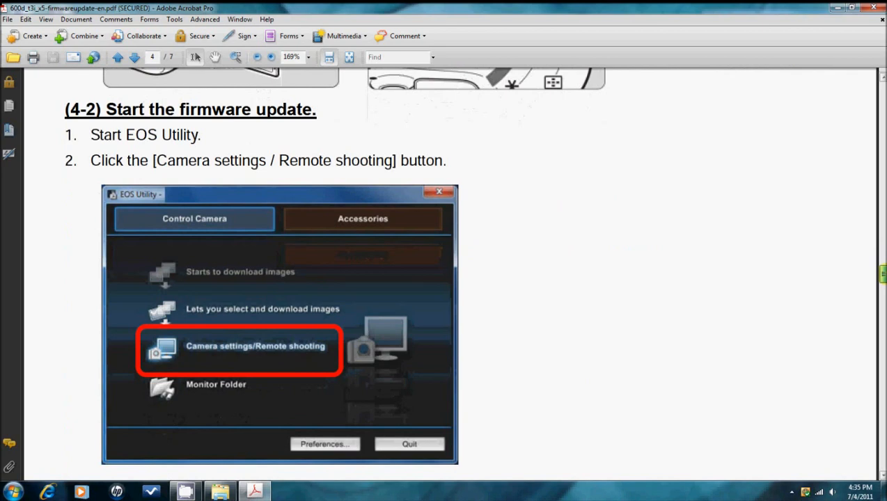
pyautogui.scroll(-3)
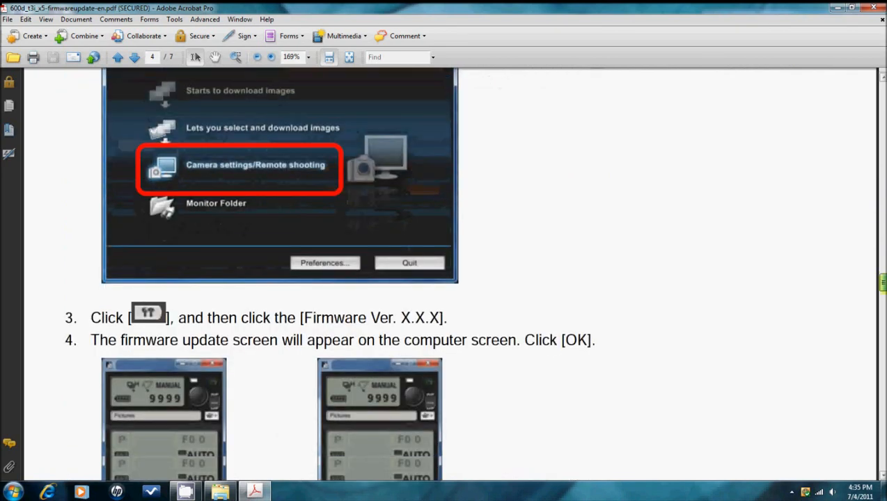
pyautogui.scroll(-3)
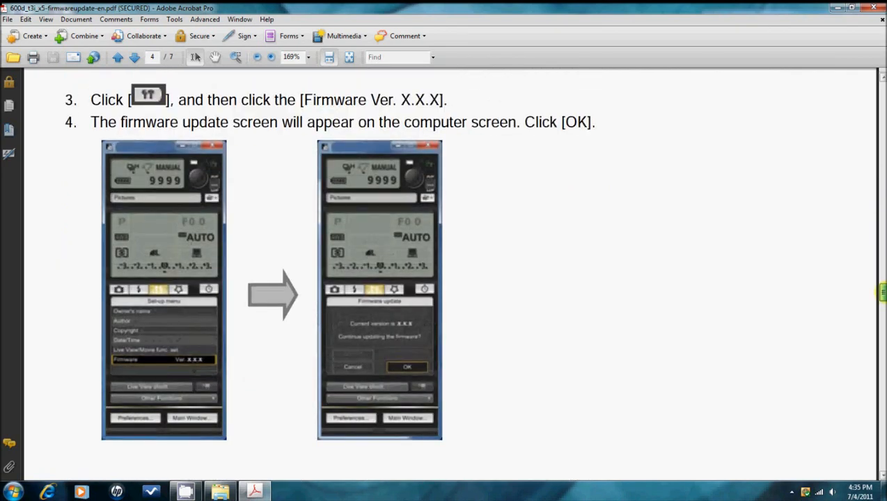
pyautogui.scroll(-3)
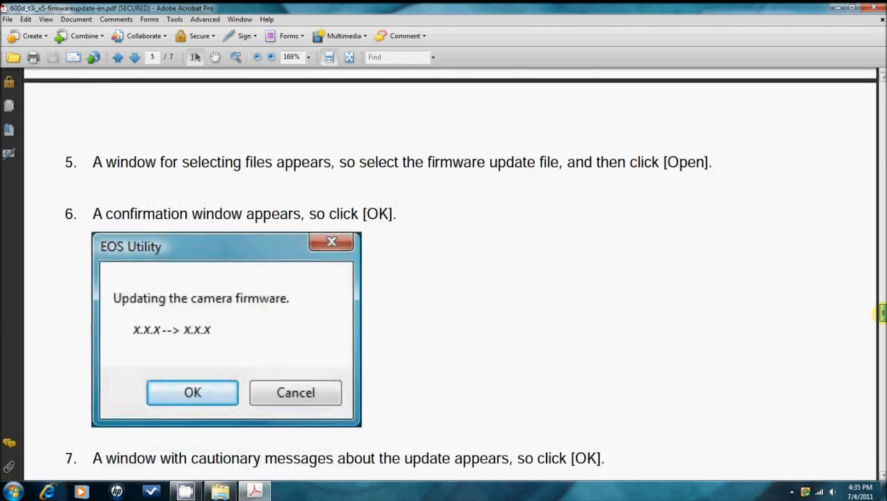
pyautogui.scroll(-3)
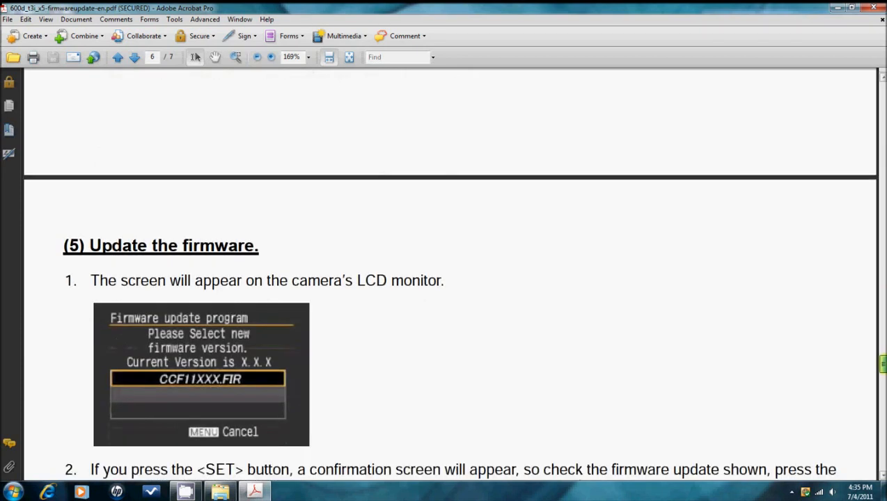
# Scroll through pages 6–7 to the bottom of the guide's final page.
pyautogui.scroll(-3)
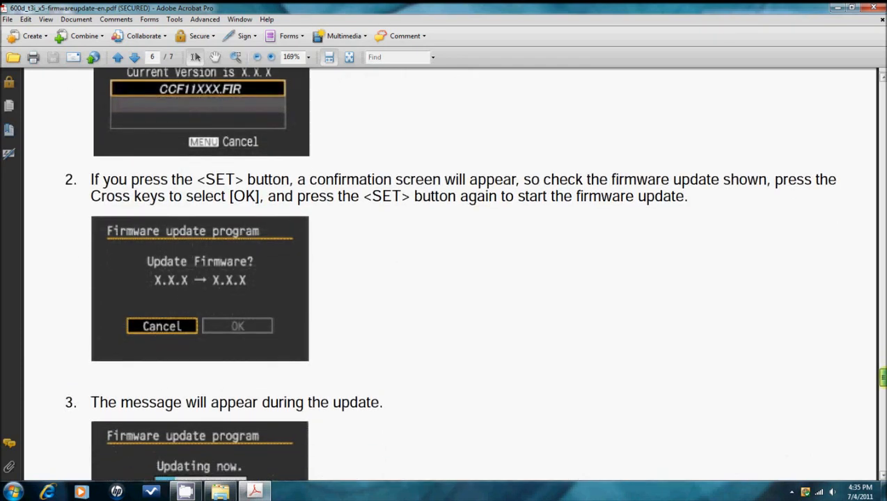
pyautogui.scroll(-3)
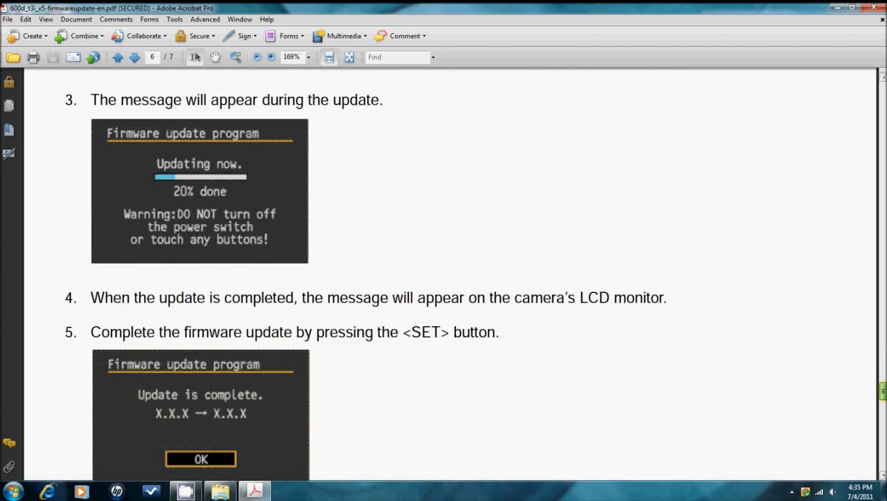
pyautogui.scroll(-3)
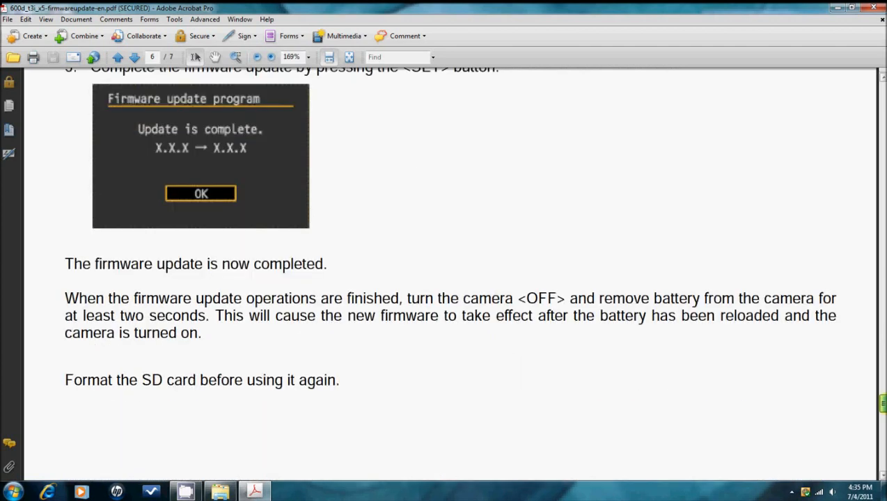
pyautogui.scroll(-3)
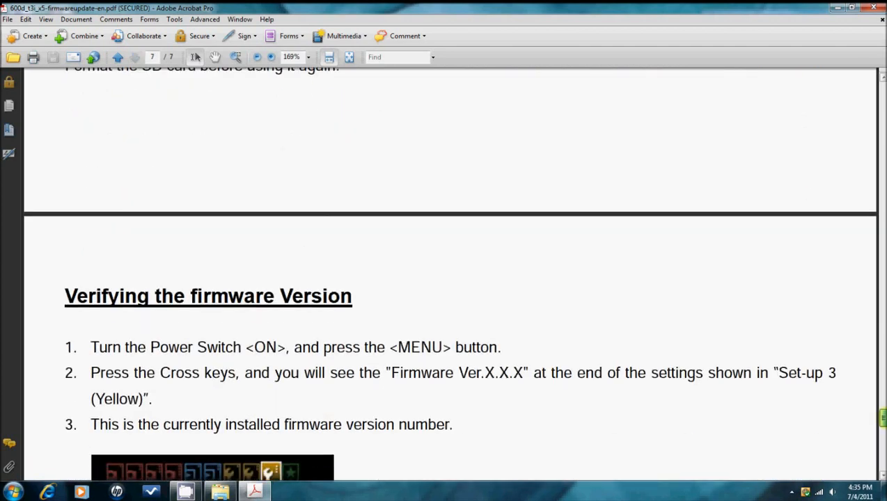
pyautogui.scroll(-3)
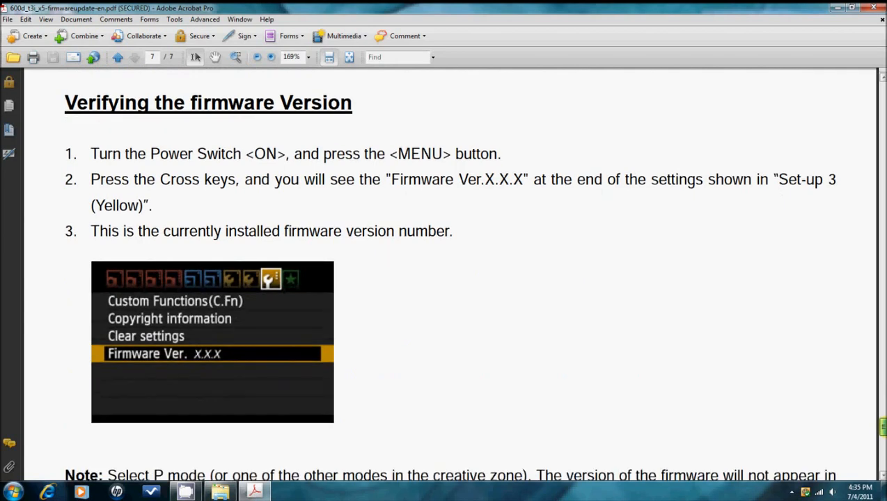
pyautogui.scroll(-3)
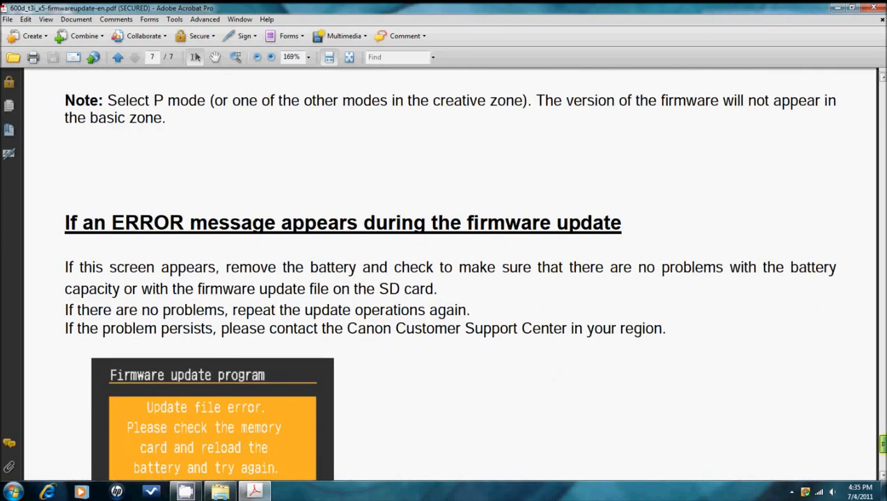
pyautogui.scroll(-3)
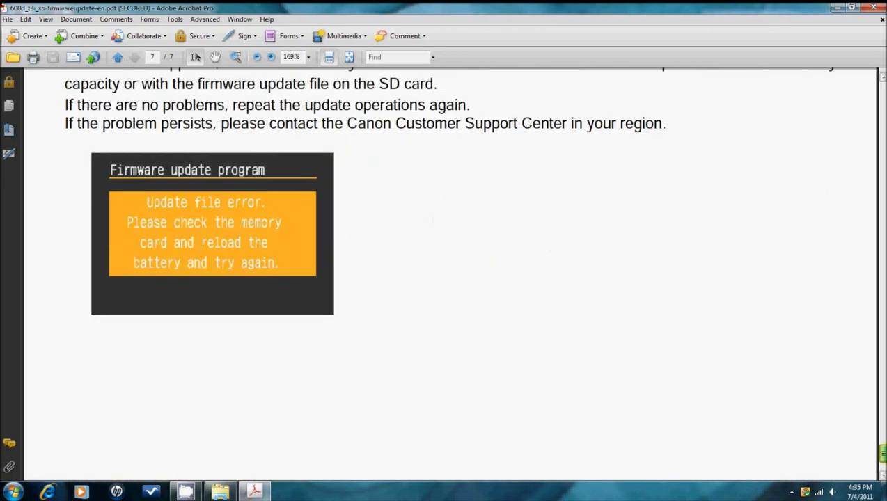
pyautogui.scroll(-3)
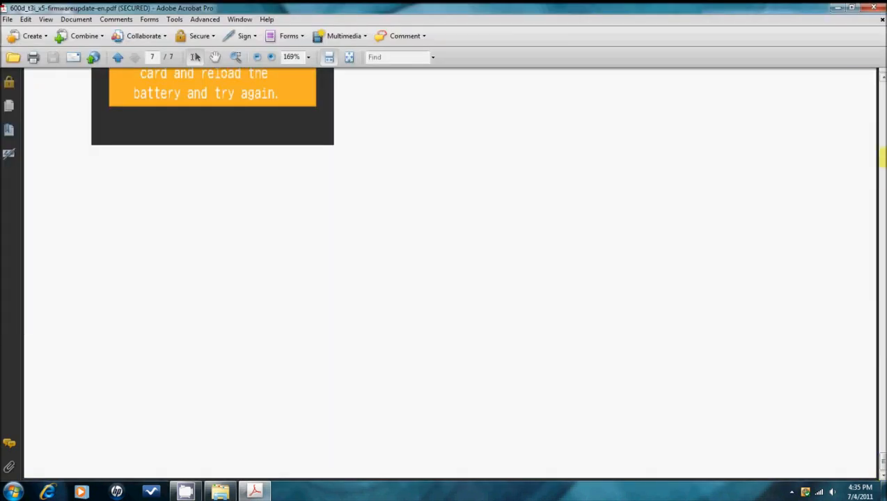